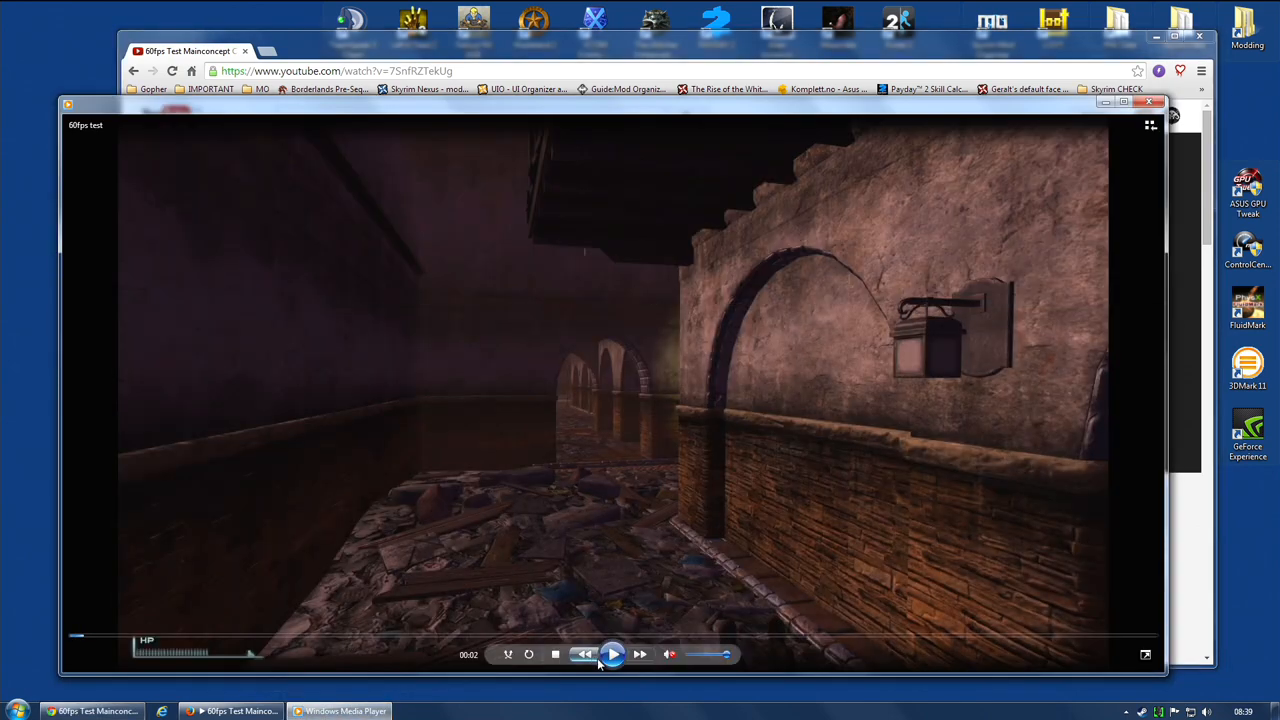
Step: Start playing the 60fps Skyrim test video from the beginning in Windows Media Player
{"action": "left_click", "coordinate": [612, 654]}
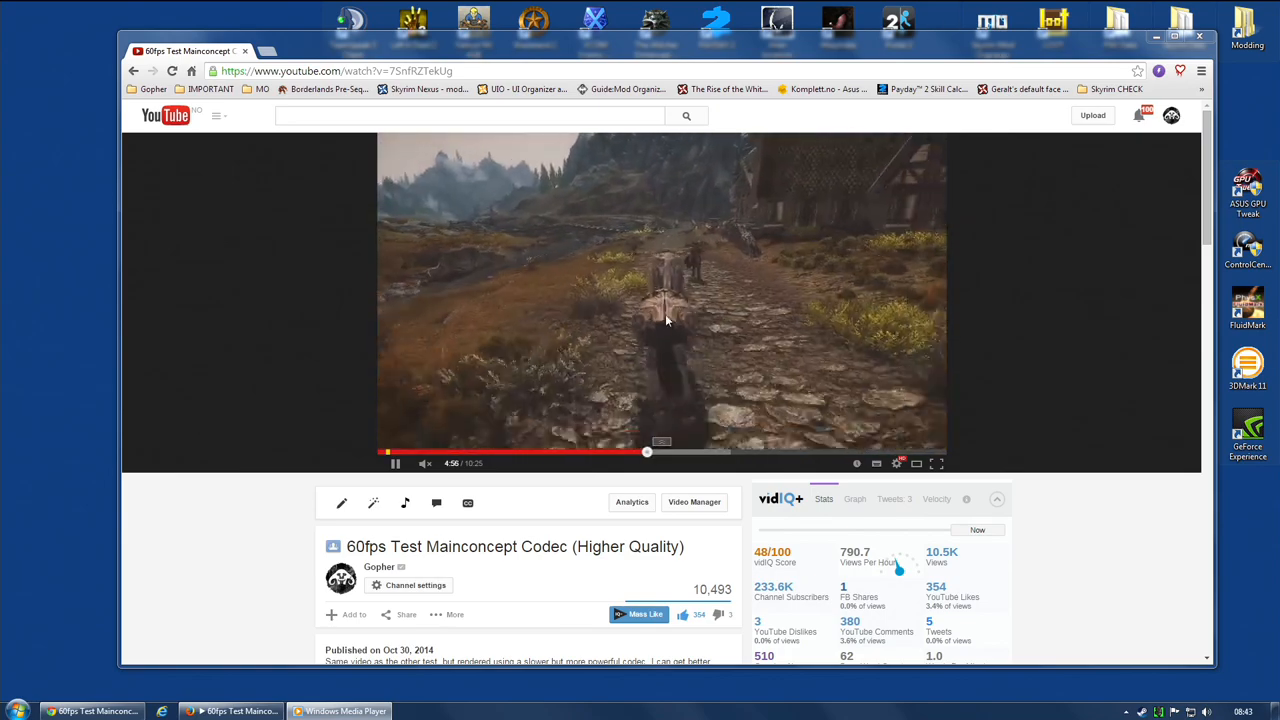
{"action": "mouse_move", "coordinate": [1074, 284]}
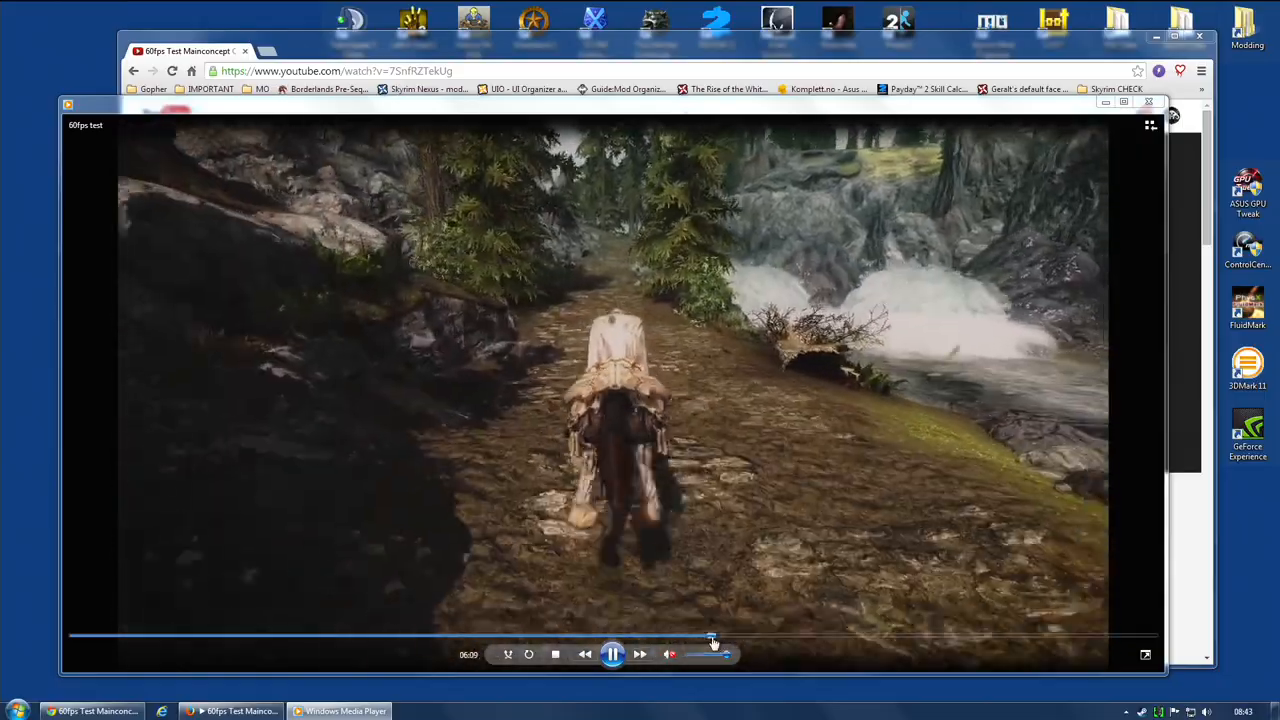
Step: Rewind the Media Player video slightly via the seek bar, then return to the YouTube video
{"action": "left_click_drag", "start_coordinate": [712, 638], "coordinate": [680, 638]}
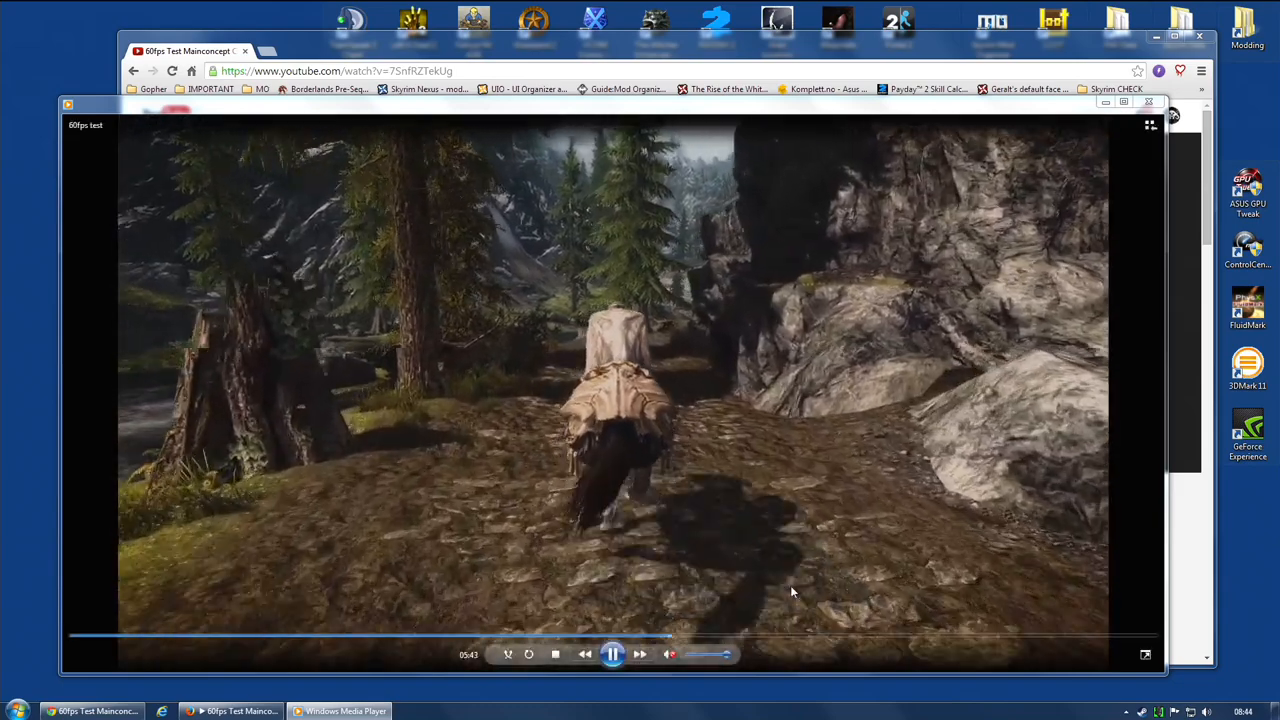
{"action": "left_click", "coordinate": [612, 654]}
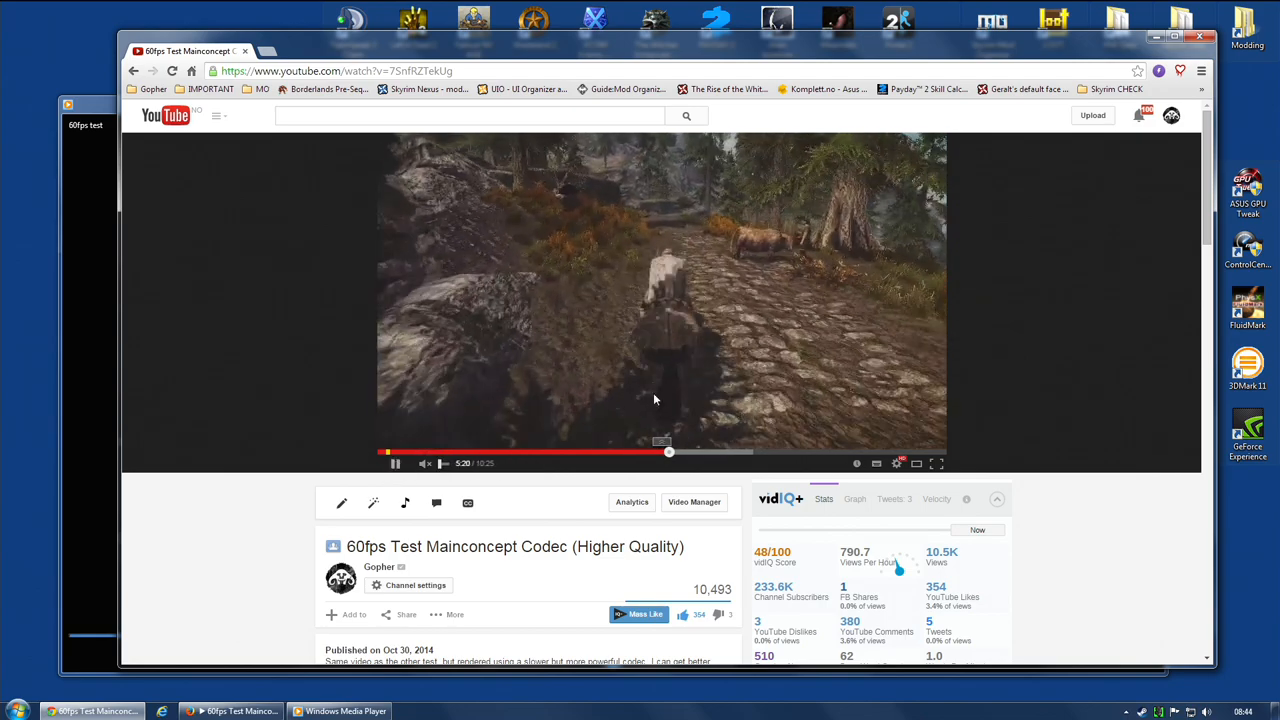
{"action": "mouse_move", "coordinate": [1034, 308]}
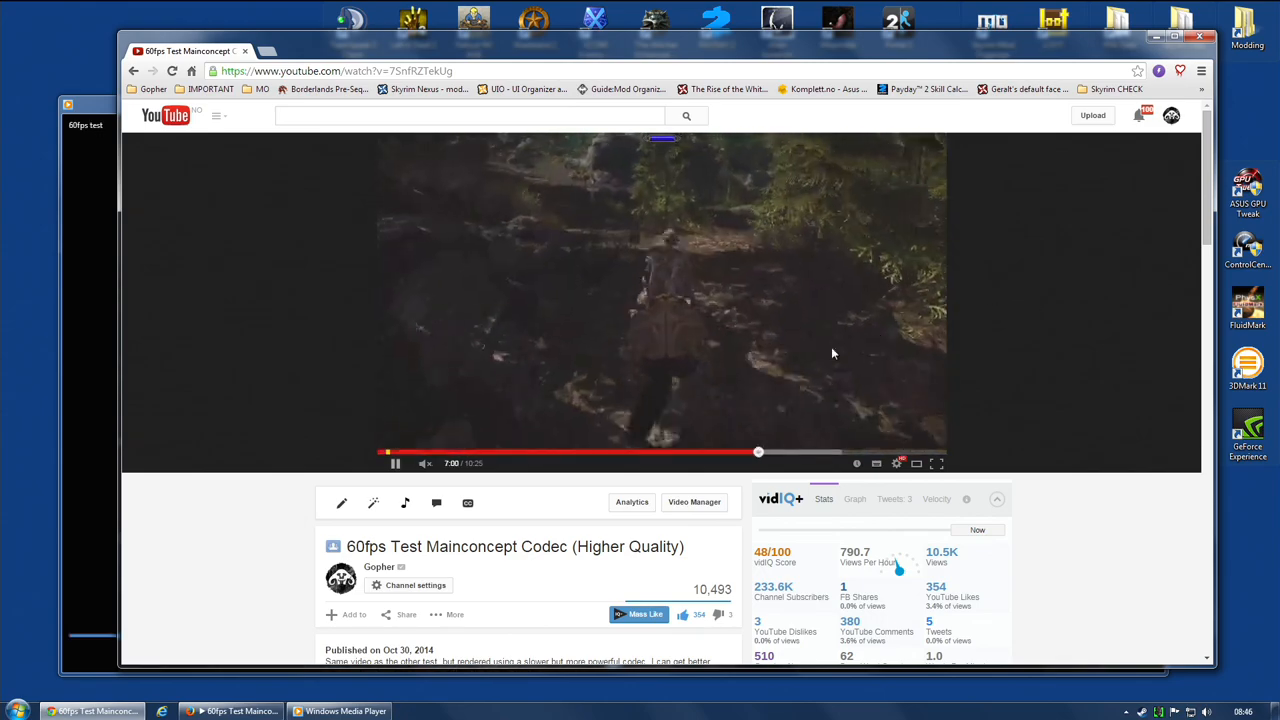
Step: Bring the Firefox window with the same 60fps Mainconcept test video in front of Chrome
{"action": "left_click", "coordinate": [230, 712]}
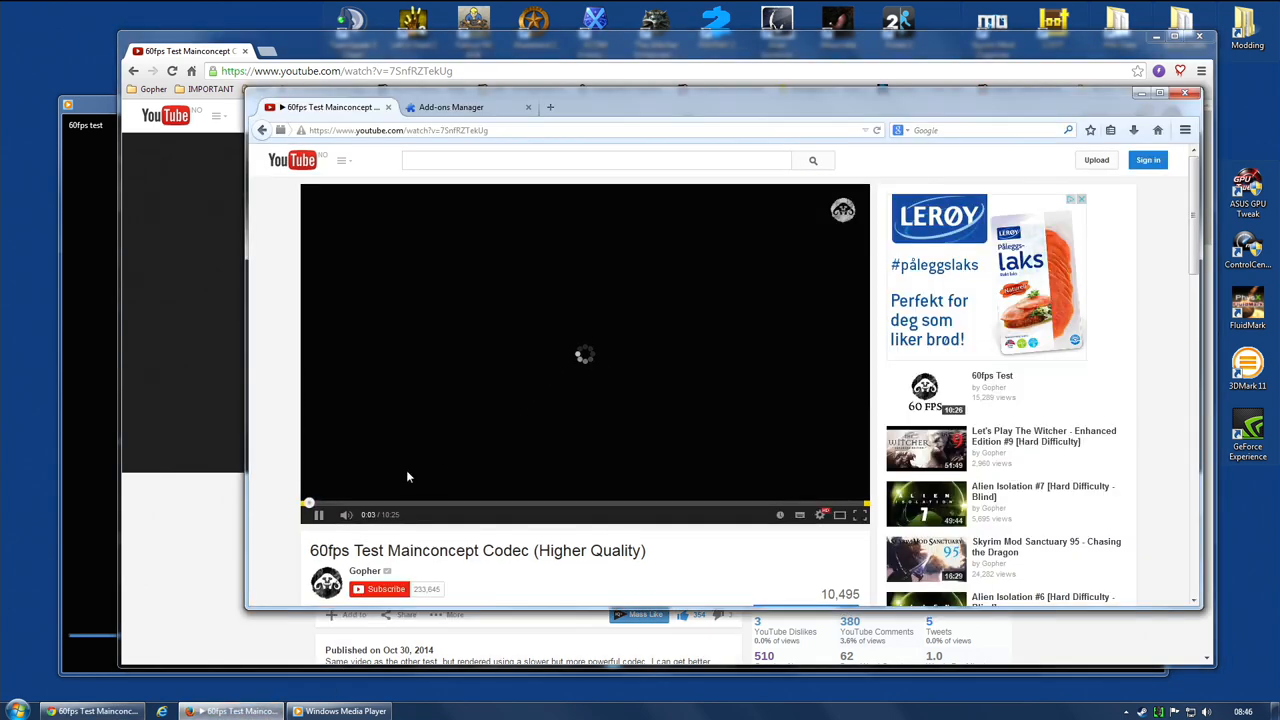
Step: Choose a different playback quality and play the video in Firefox until it stops with an error
{"action": "left_click", "coordinate": [820, 514]}
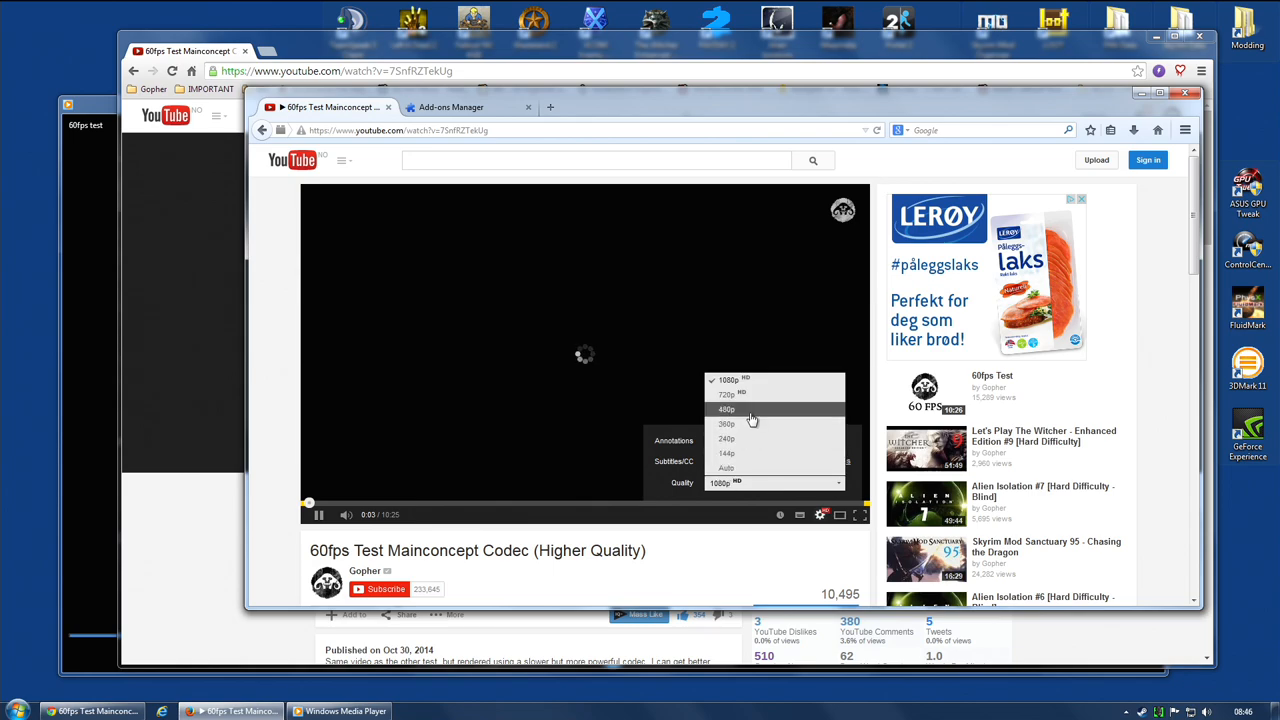
{"action": "left_click", "coordinate": [726, 408]}
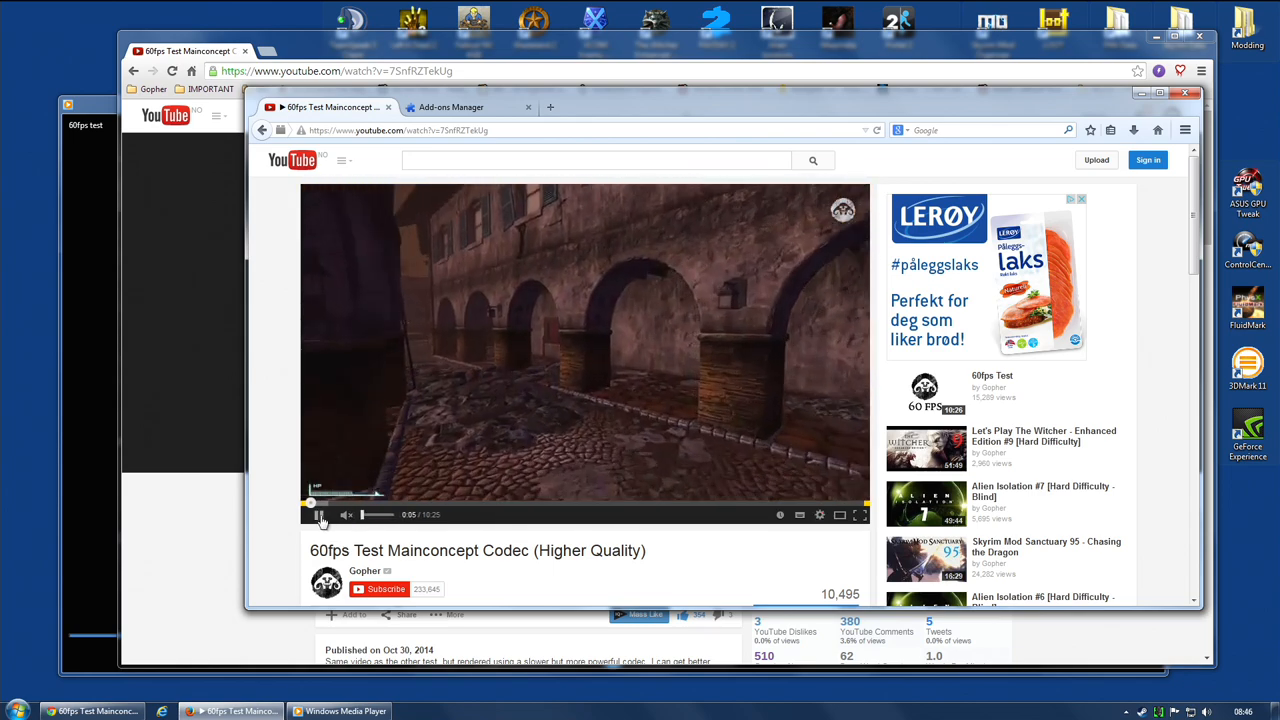
{"action": "left_click", "coordinate": [320, 514]}
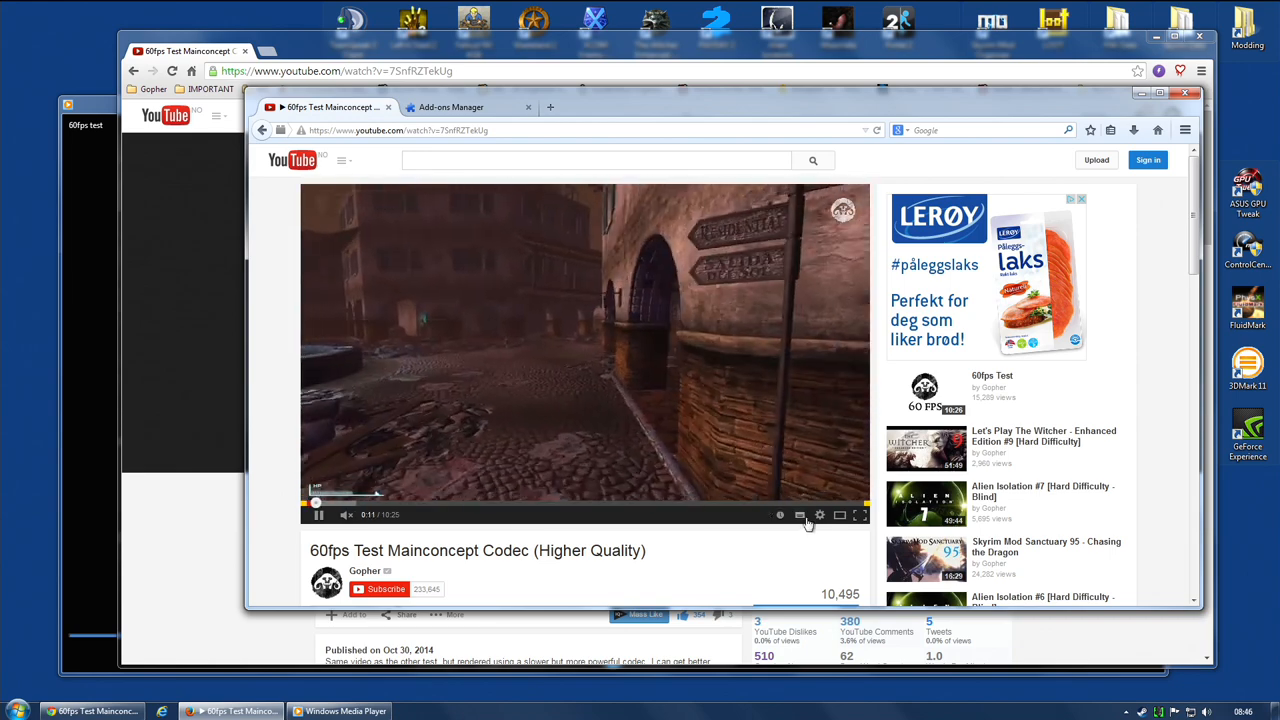
{"action": "mouse_move", "coordinate": [268, 344]}
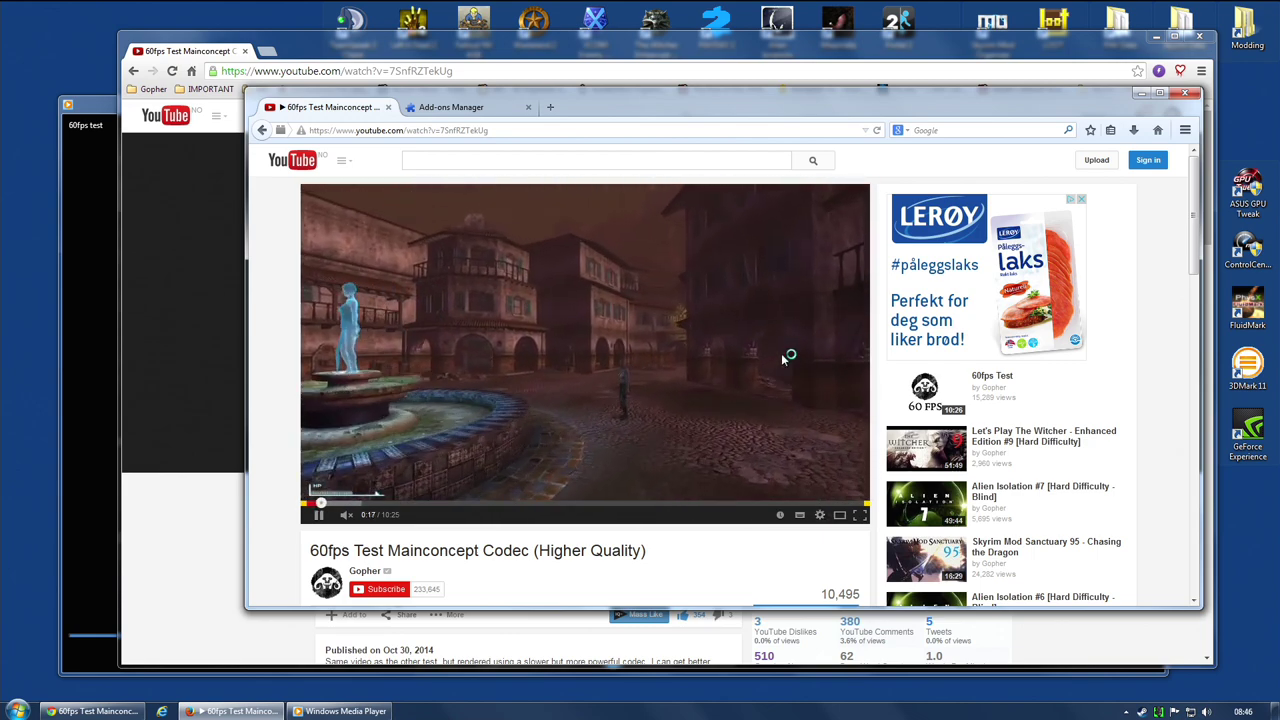
{"action": "left_click", "coordinate": [820, 514]}
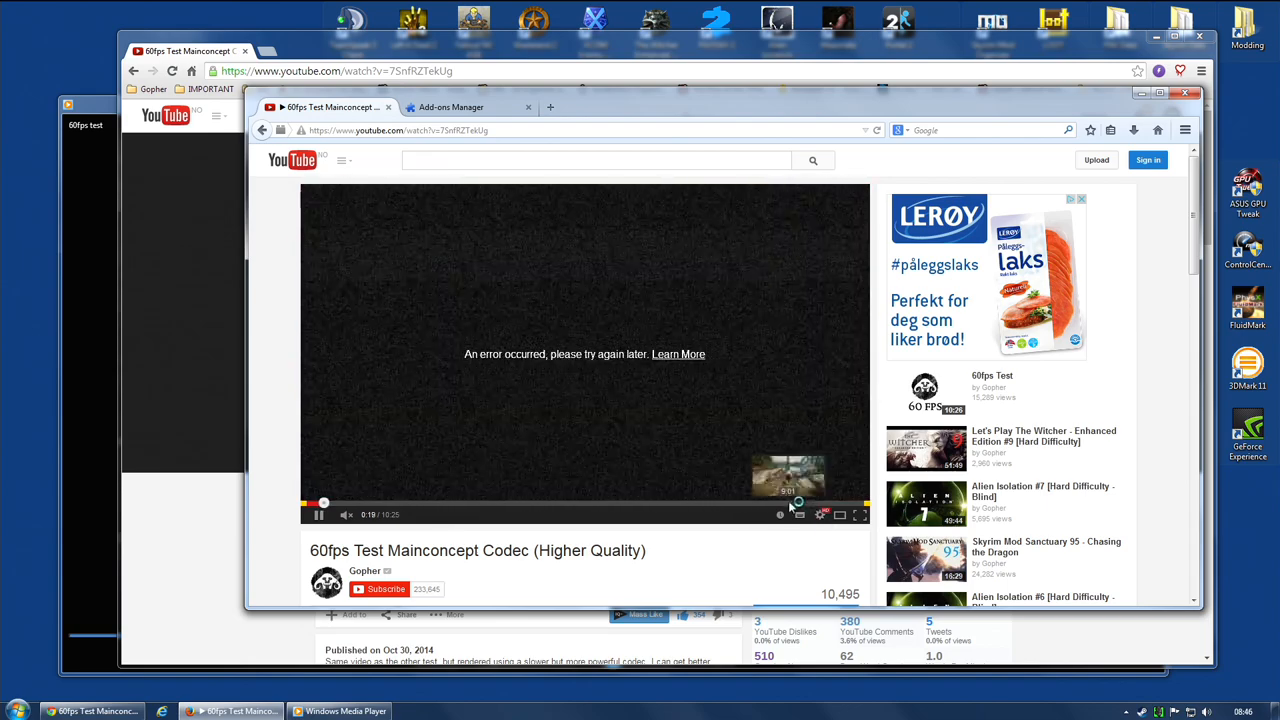
Step: Retry loading the errored video in Firefox and skip ahead in it
{"action": "left_click", "coordinate": [820, 514]}
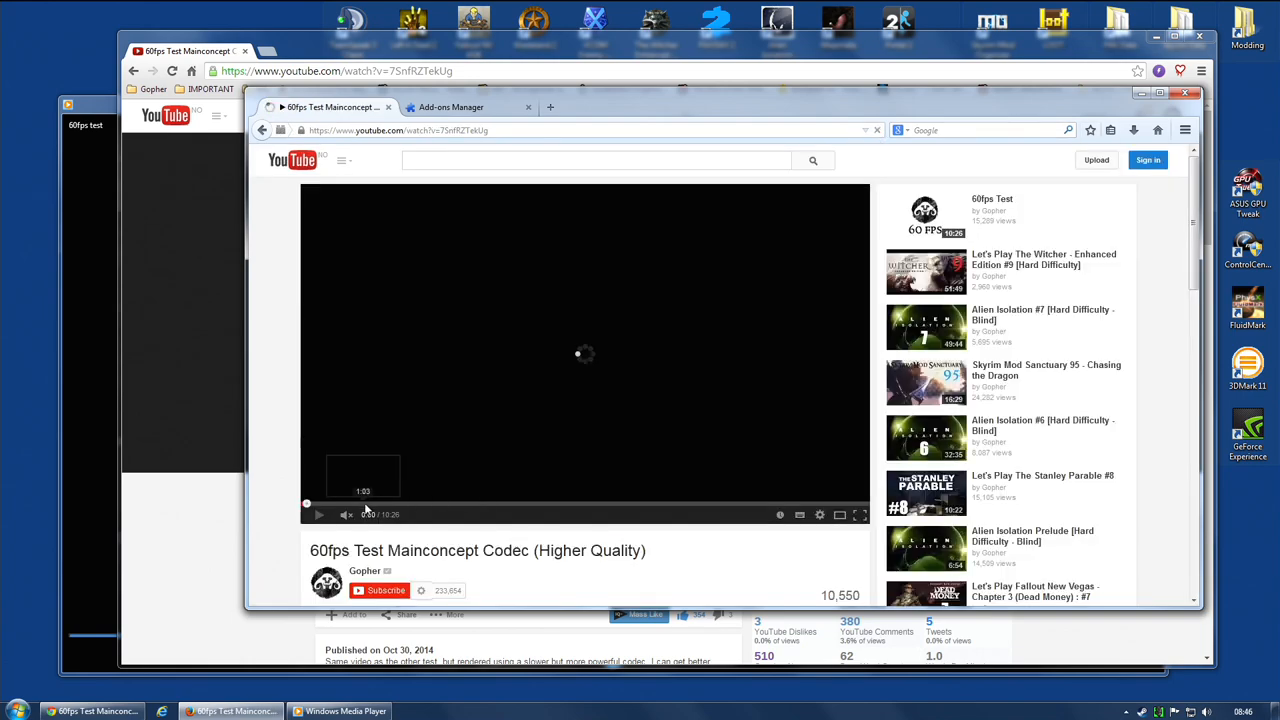
{"action": "left_click", "coordinate": [820, 514]}
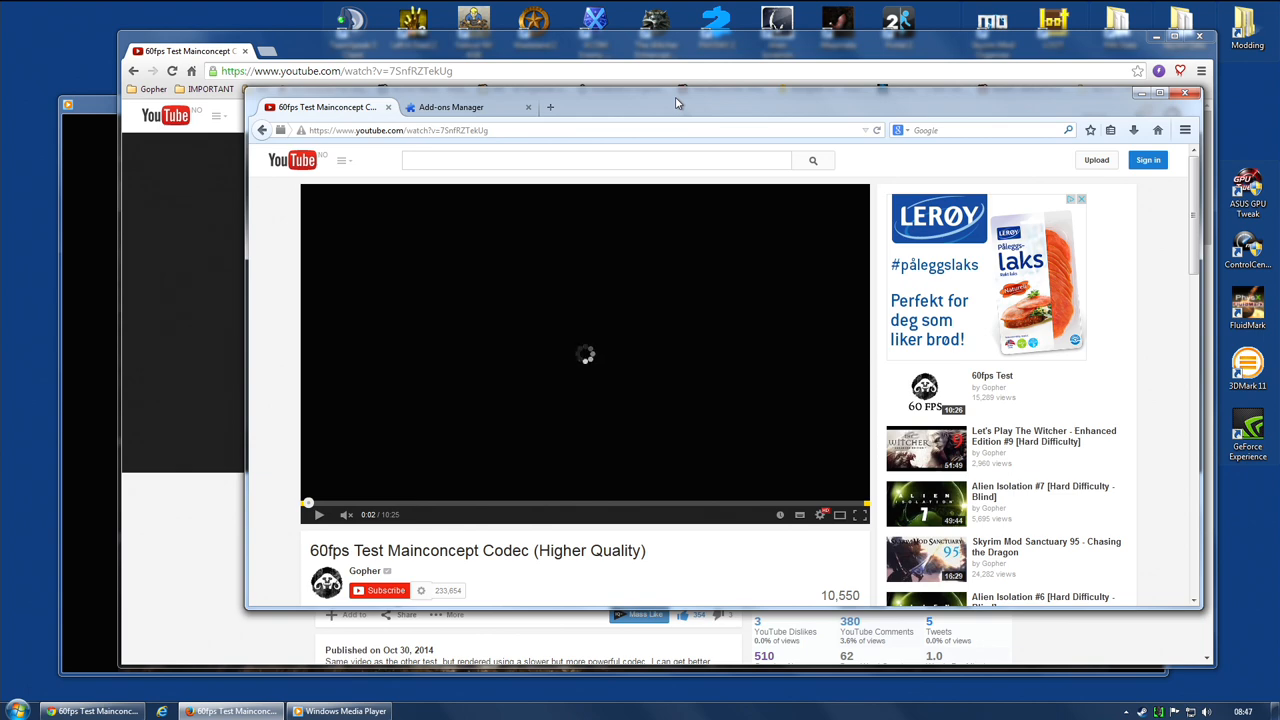
{"action": "mouse_move", "coordinate": [670, 108]}
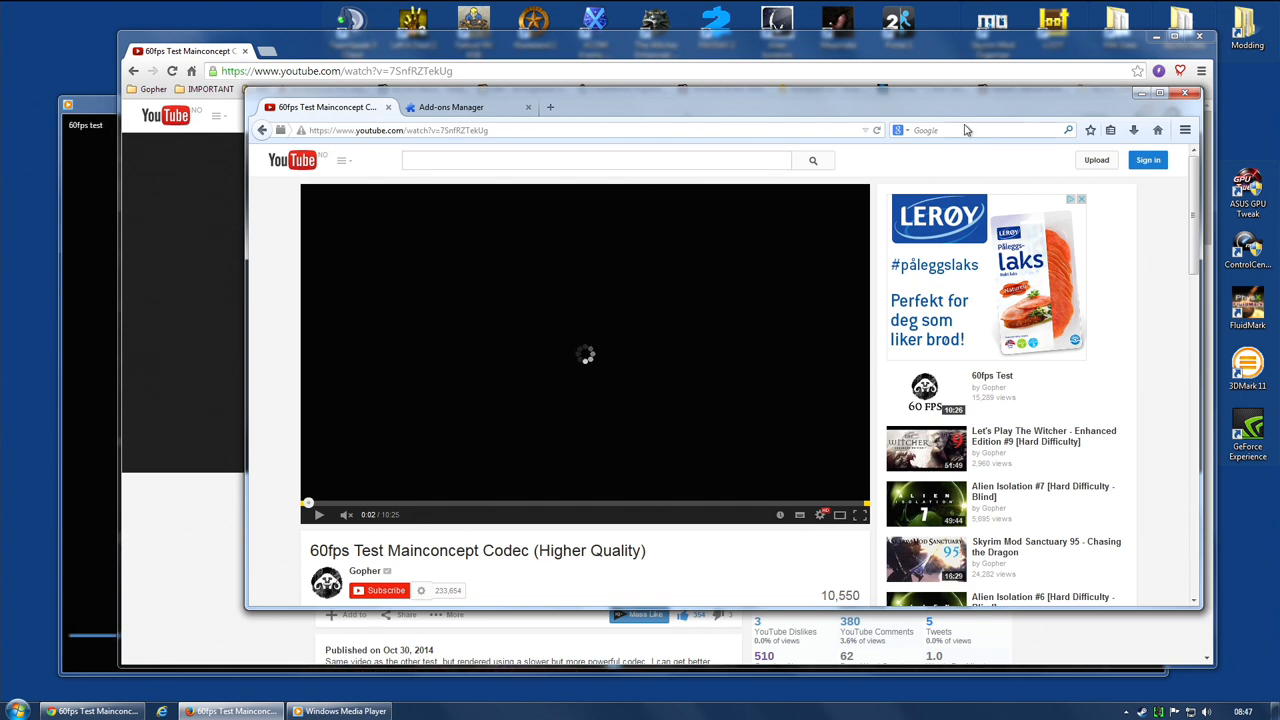
{"action": "mouse_move", "coordinate": [816, 142]}
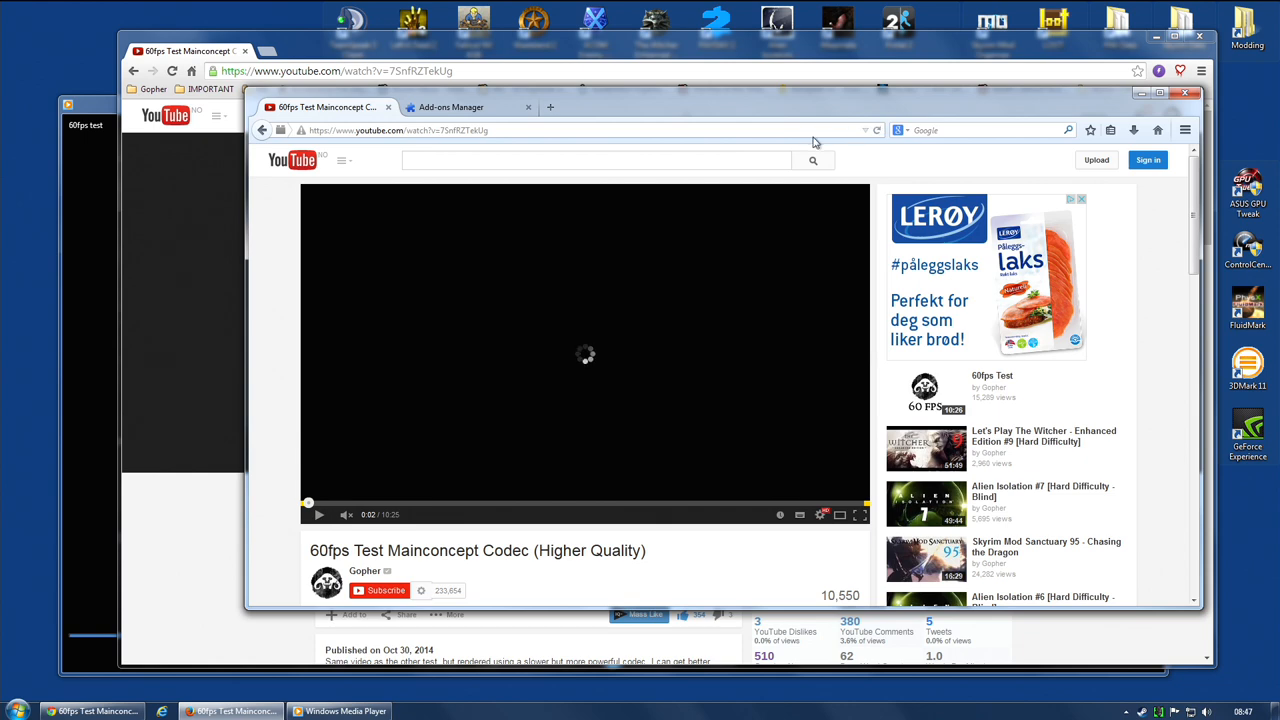
Step: Close the Firefox window, confirming closing both open tabs, leaving Chrome playing
{"action": "left_click", "coordinate": [1186, 94]}
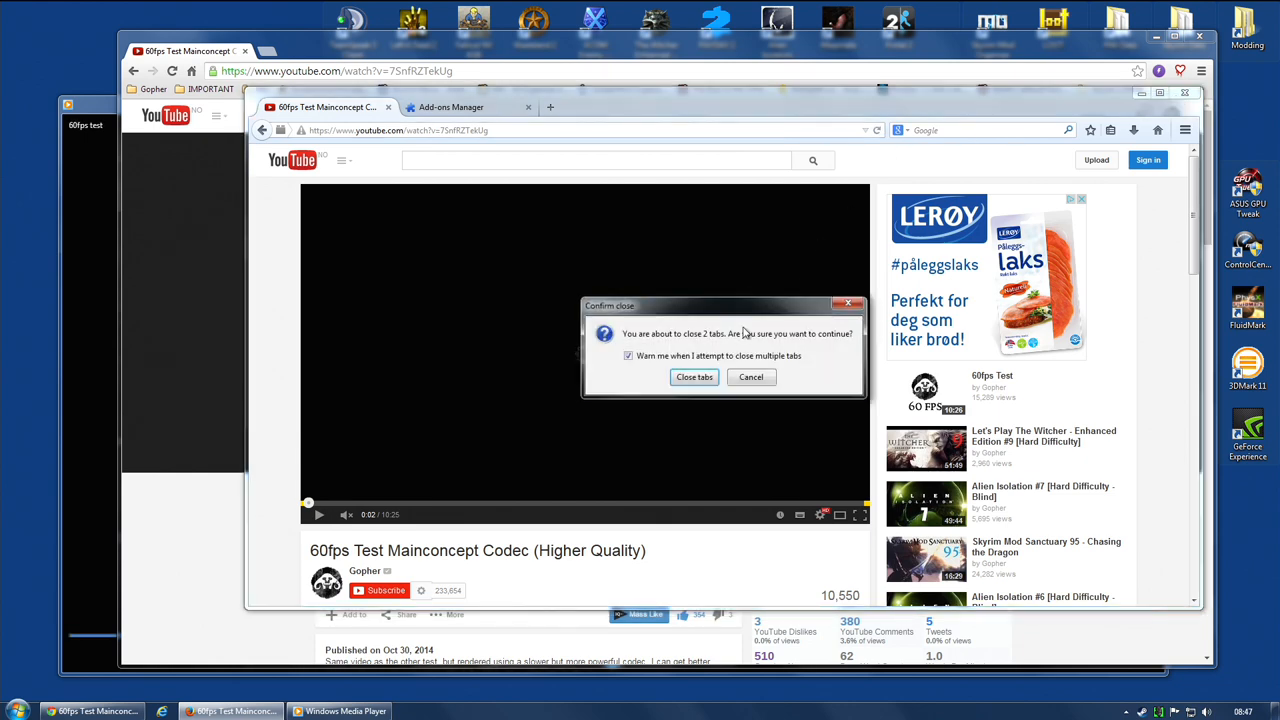
{"action": "left_click", "coordinate": [694, 376]}
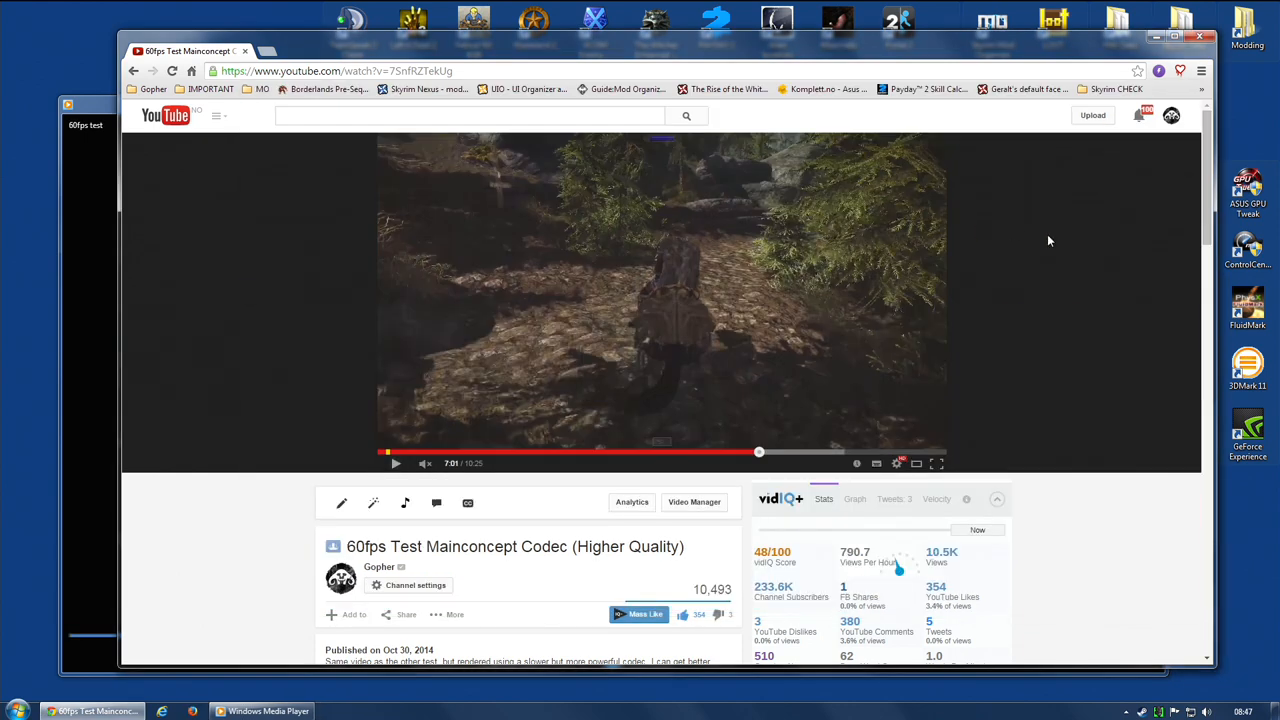